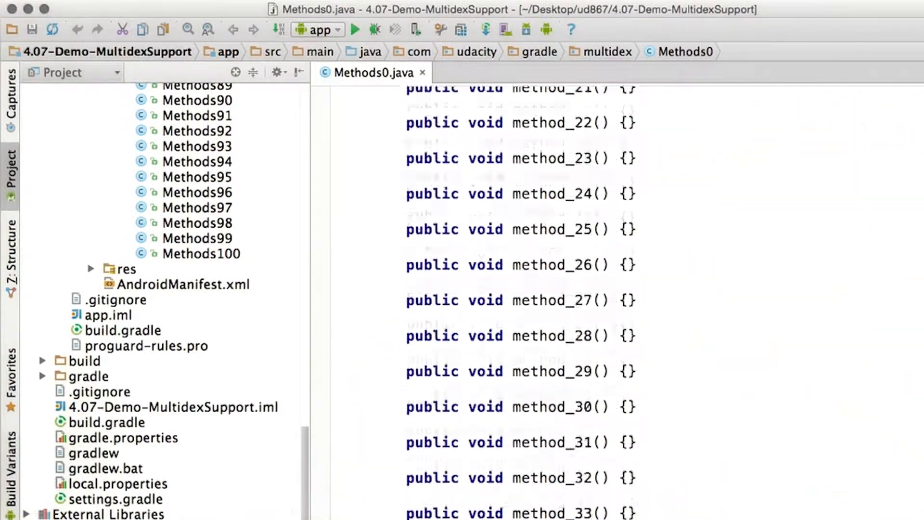
scroll("down", 3)
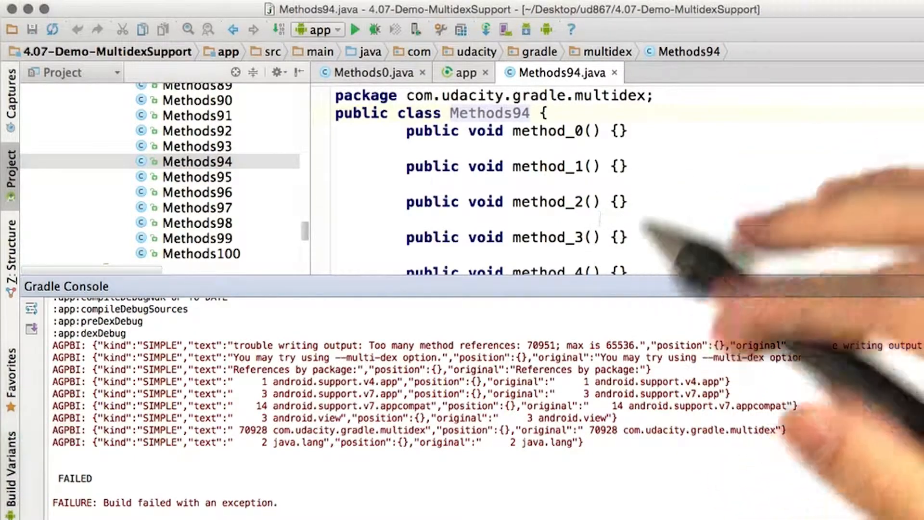
mouse_move(677, 254)
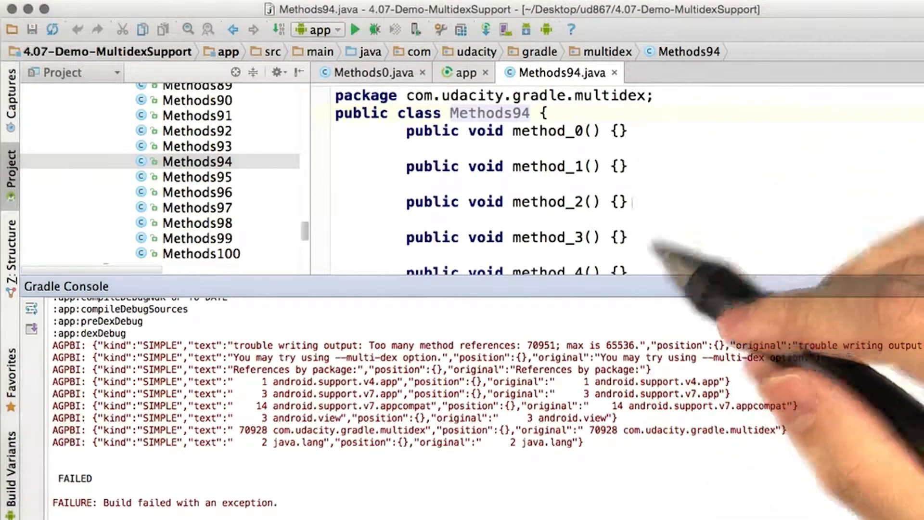